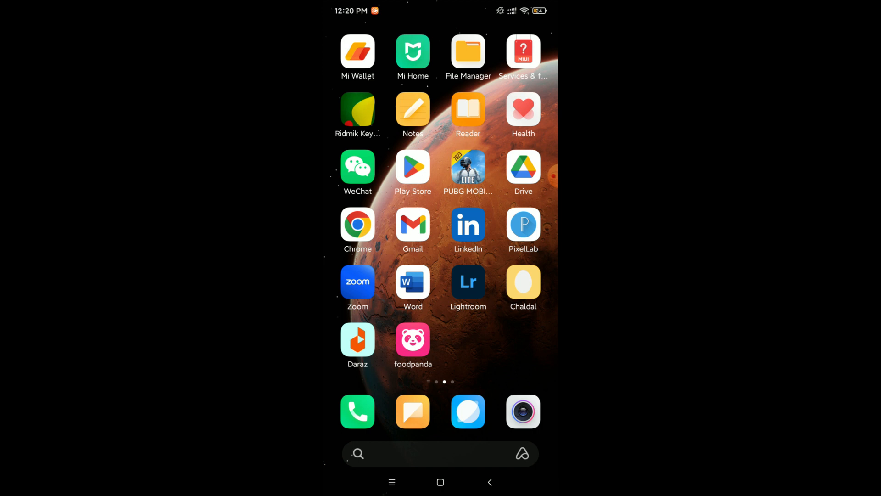
Step: Launch Google Play Store from the Android home screen
left_click(414, 168)
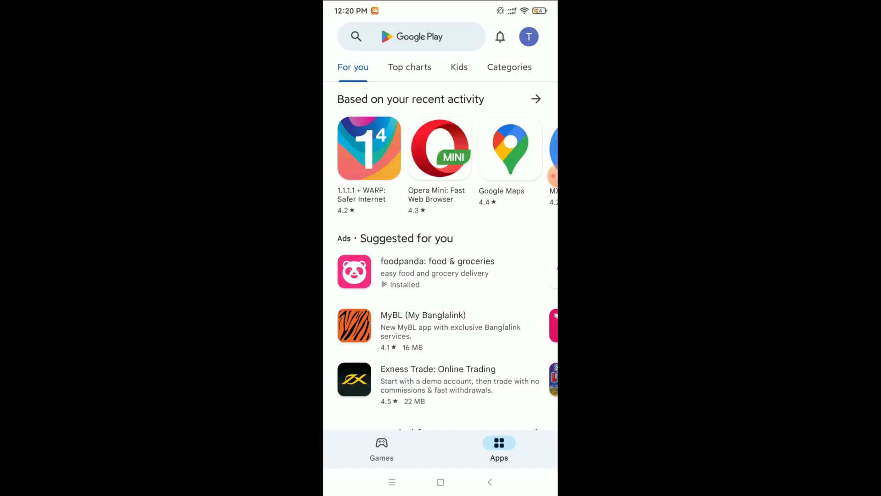
Step: From the profile avatar's account menu, choose Manage your Google Account
left_click(411, 36)
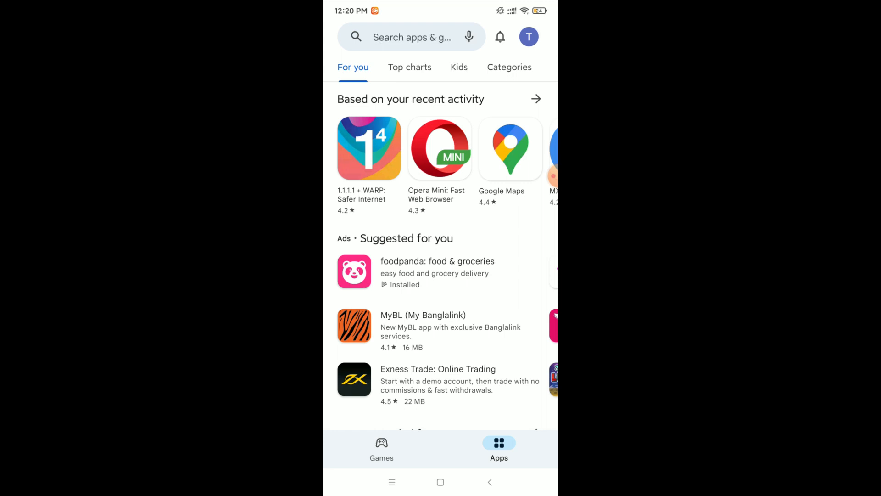
left_click(529, 37)
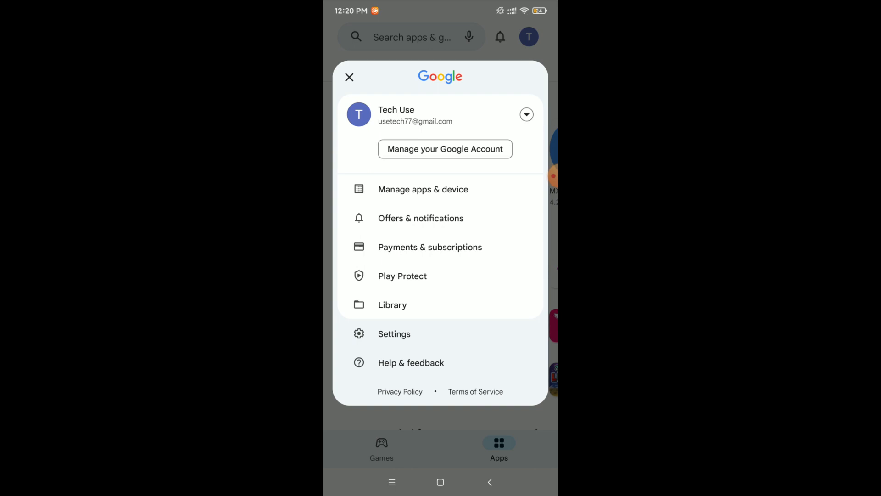
left_click(348, 77)
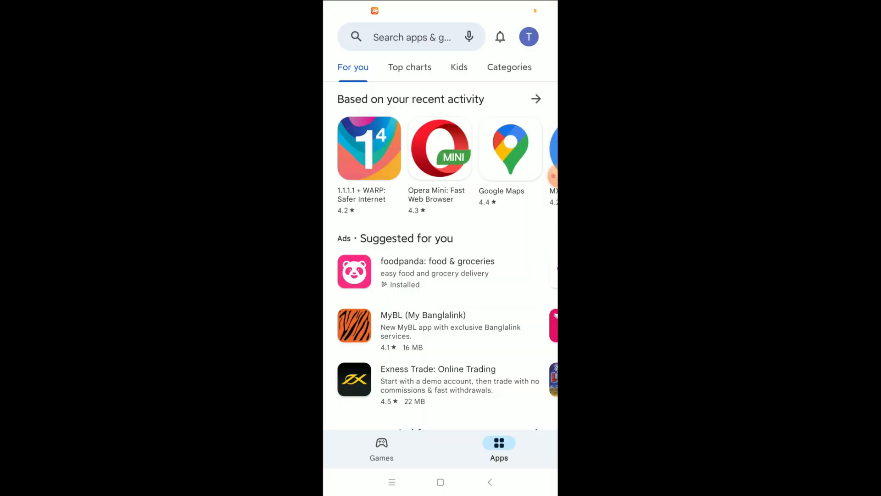
Step: In Google Account, go to Personal info and scroll down to the Birthday entry
left_click(529, 37)
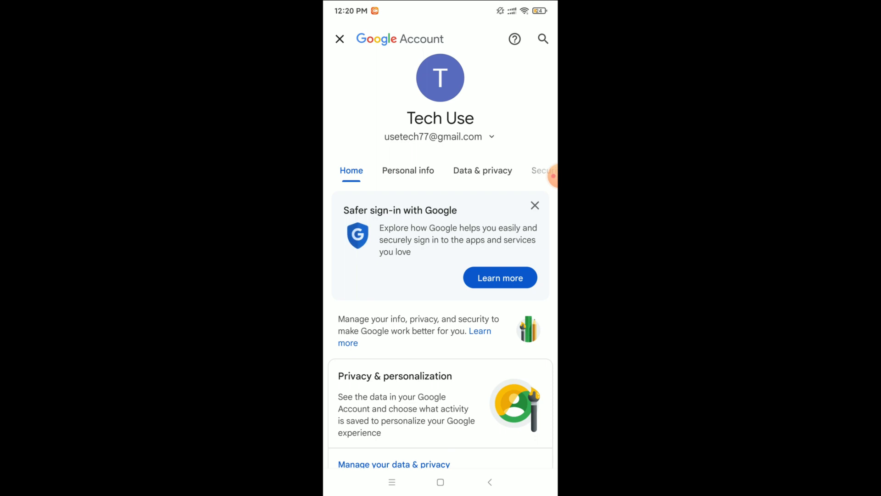
left_click(408, 171)
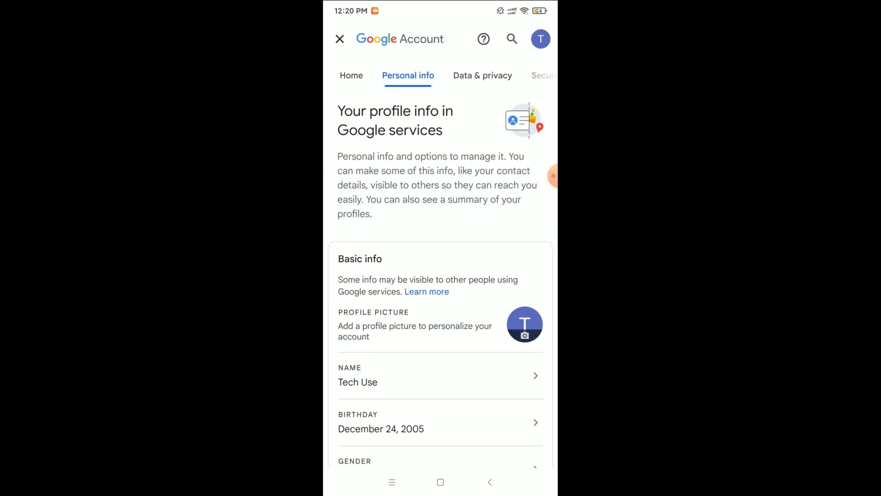
scroll("down", 3)
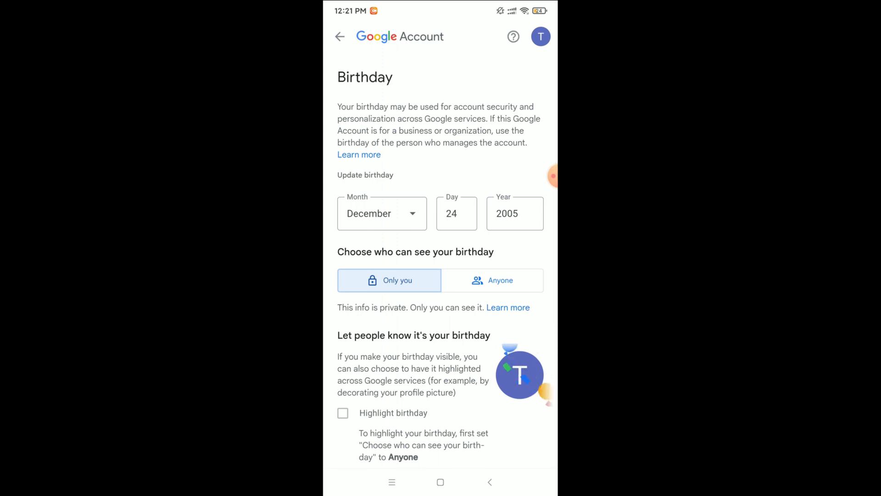
left_click(456, 213)
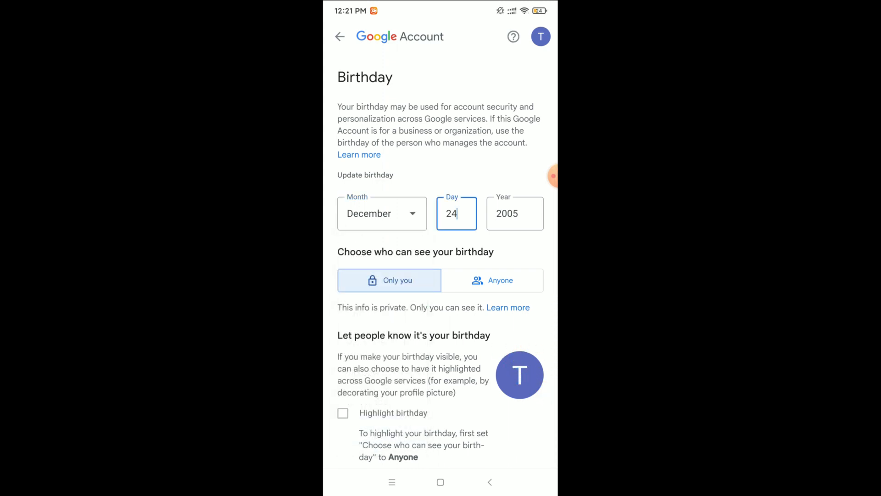
left_click(515, 213)
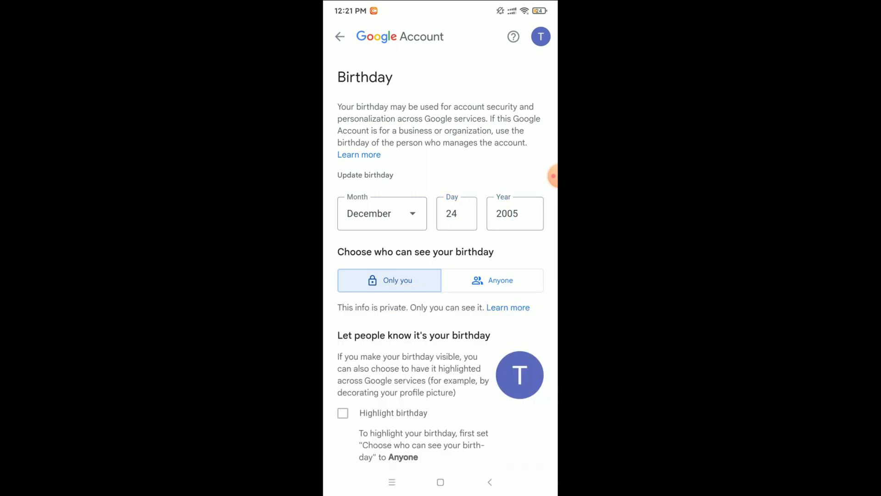
scroll("down", 3)
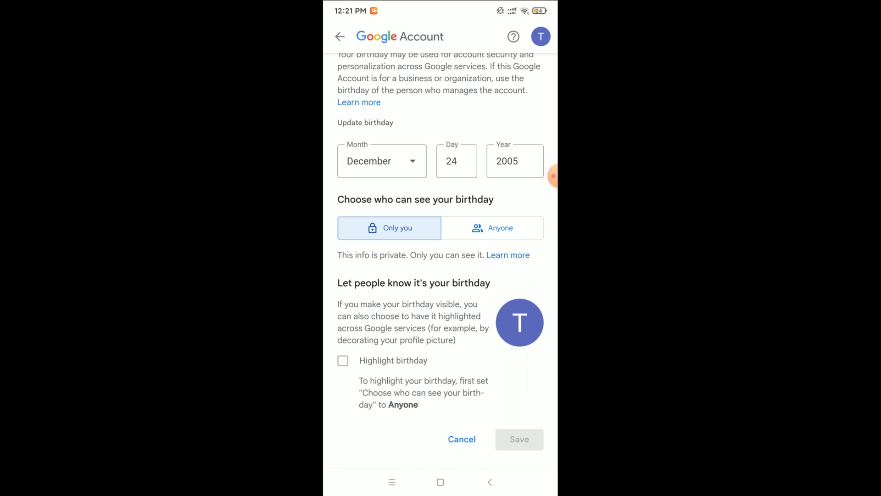